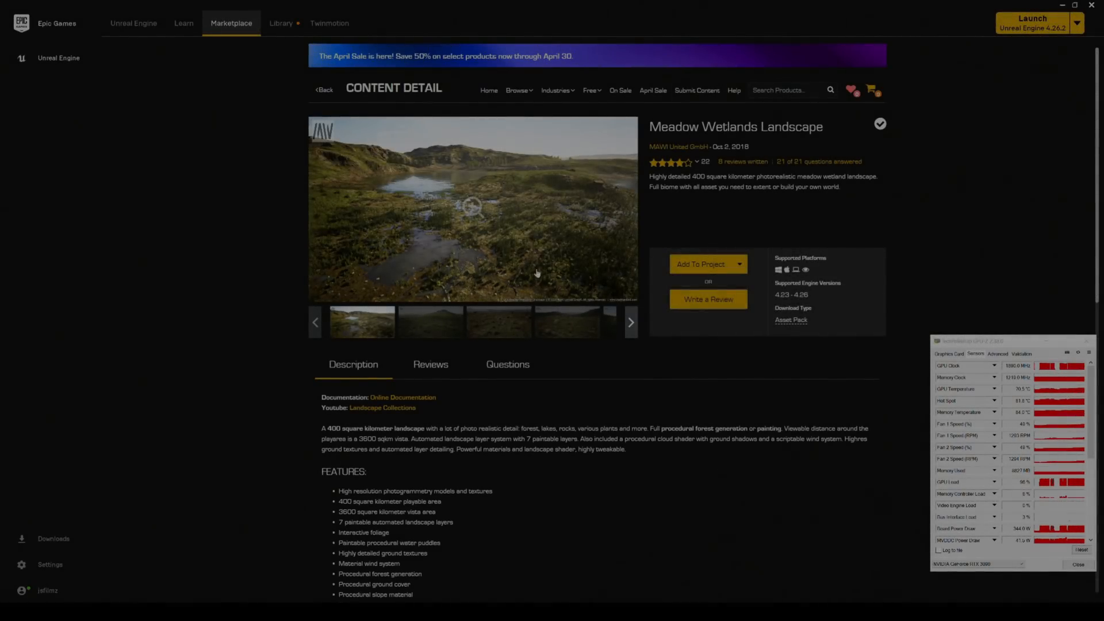
Launch the MeadowWetlands level in a New Editor Window (PIE) from the Play dropdown
left_click(430, 322)
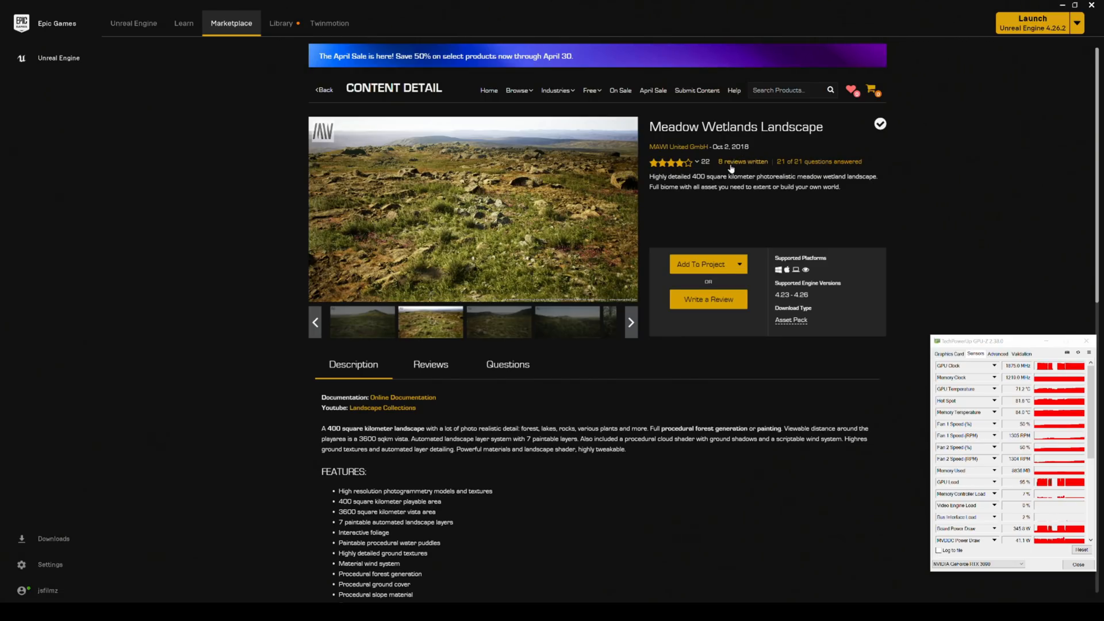
scroll("down", 3)
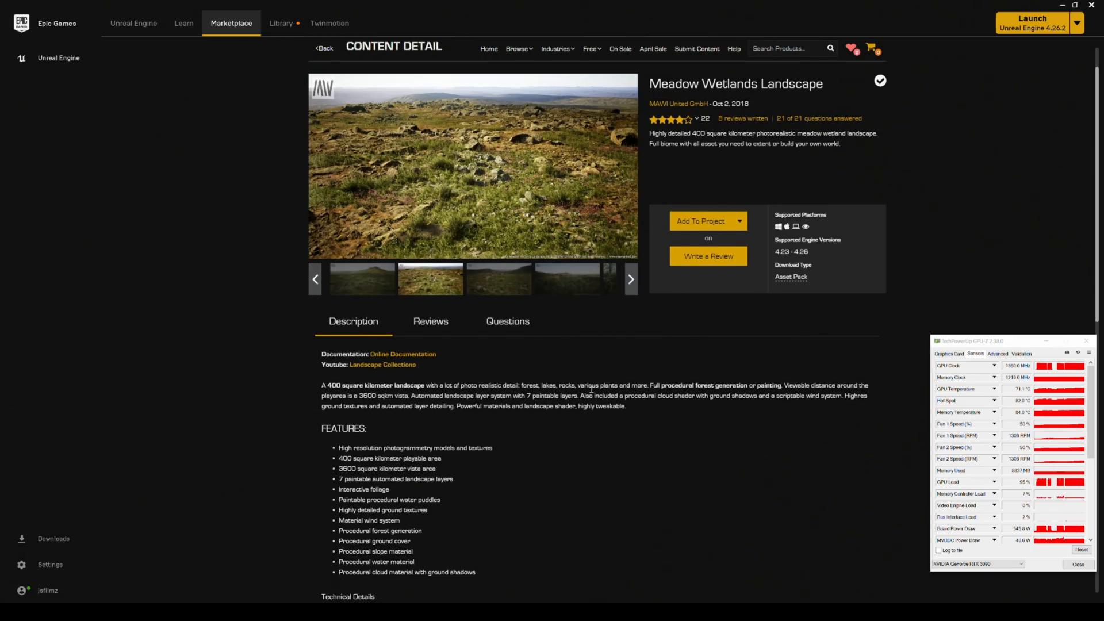
scroll("down", 3)
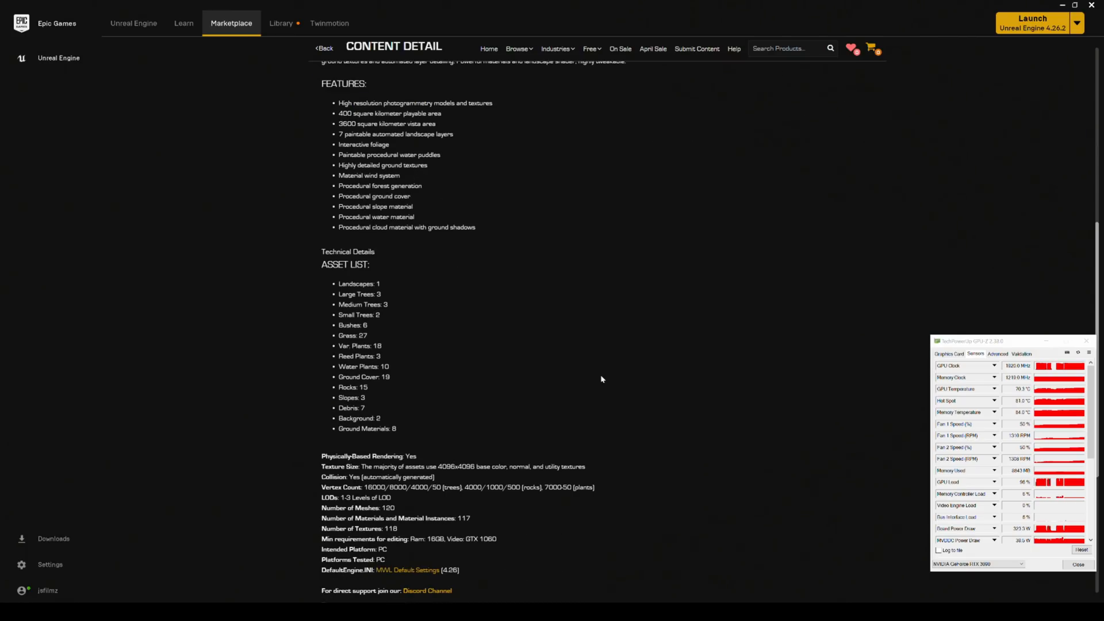
scroll("down", 3)
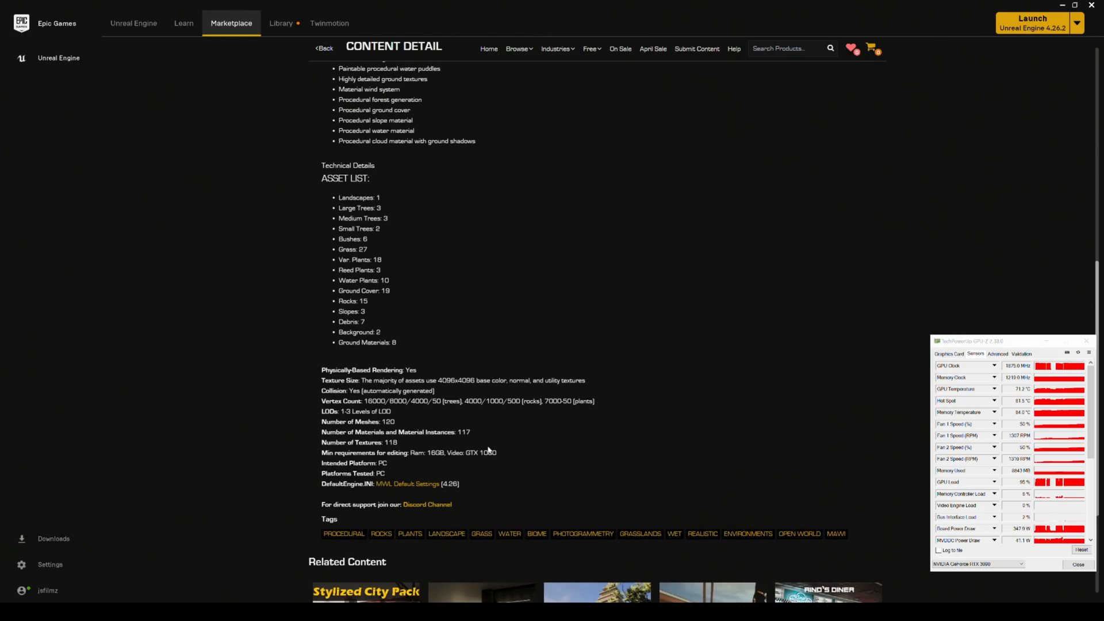
mouse_move(429, 495)
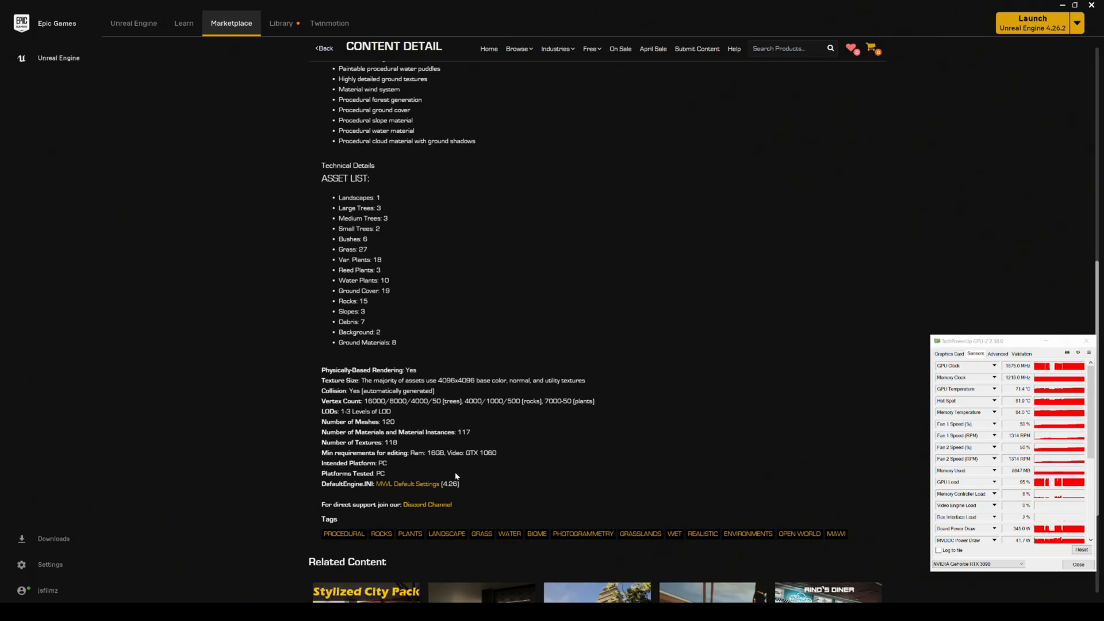
scroll("up", 3)
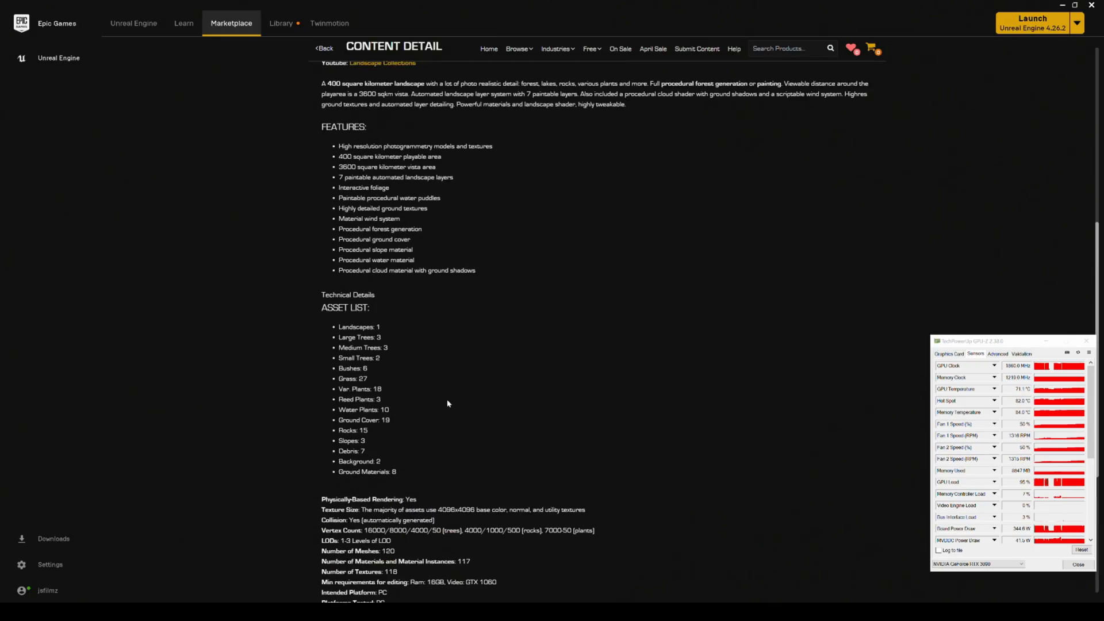
scroll("up", 3)
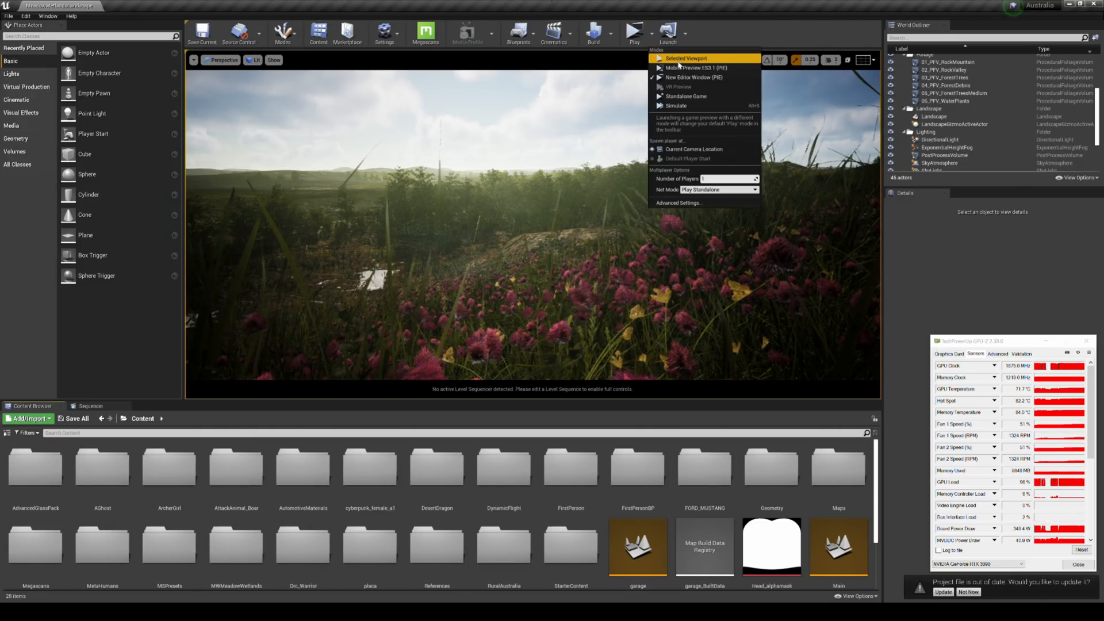
mouse_move(697, 77)
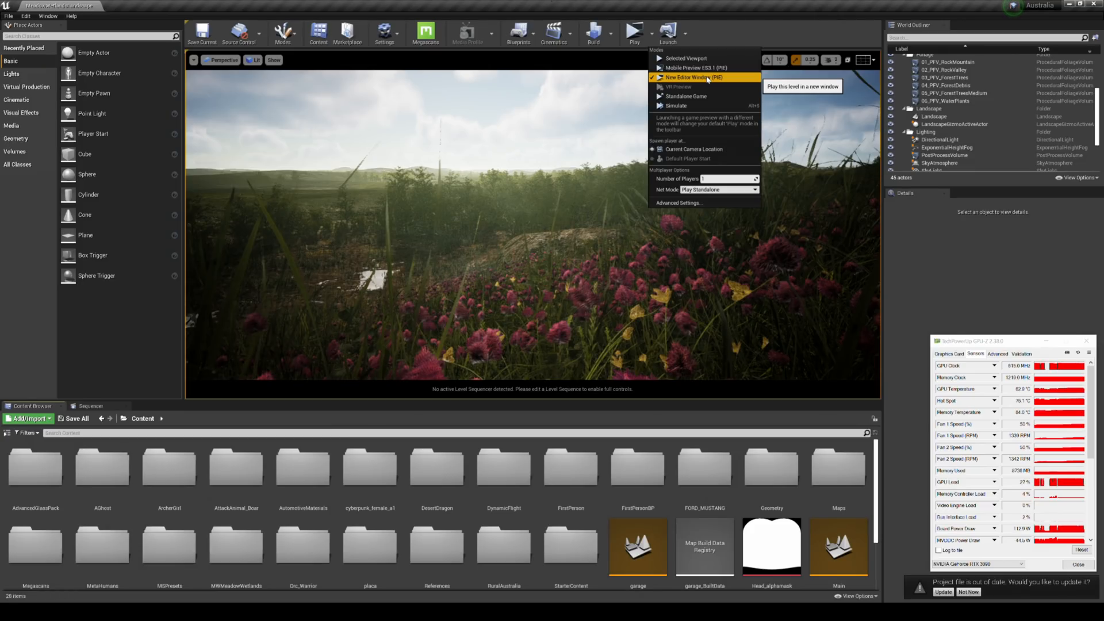
left_click(678, 77)
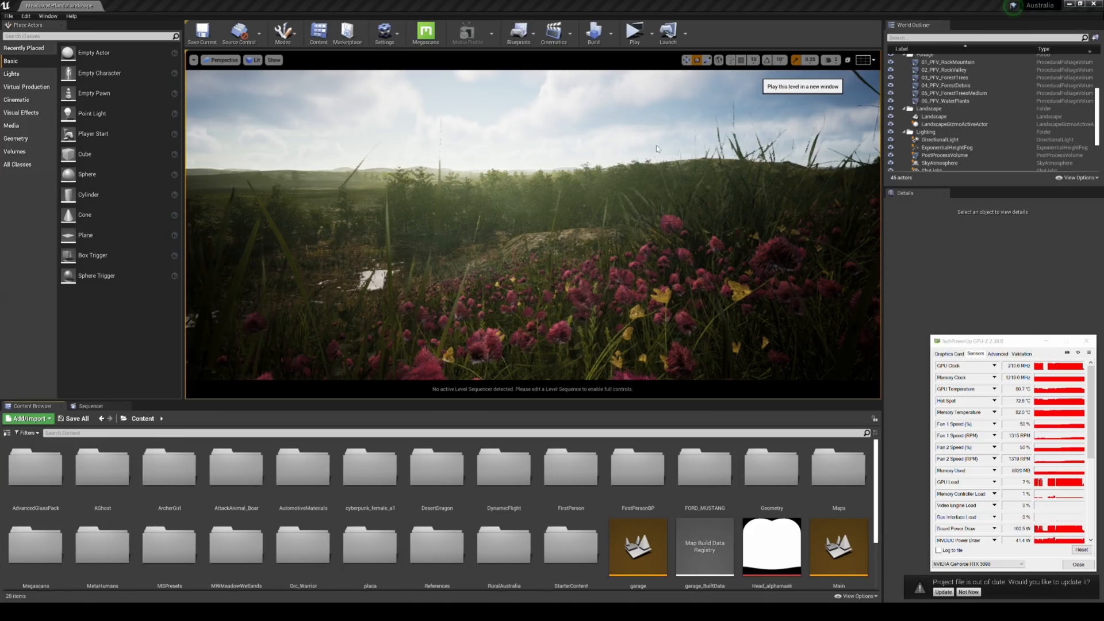
mouse_move(749, 305)
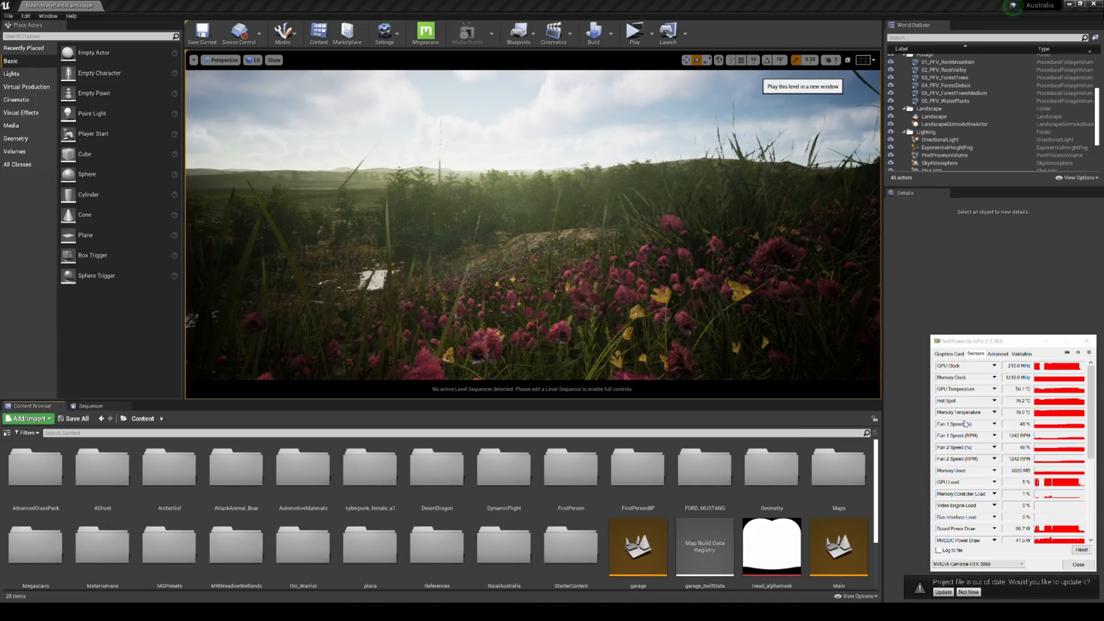
left_click(633, 31)
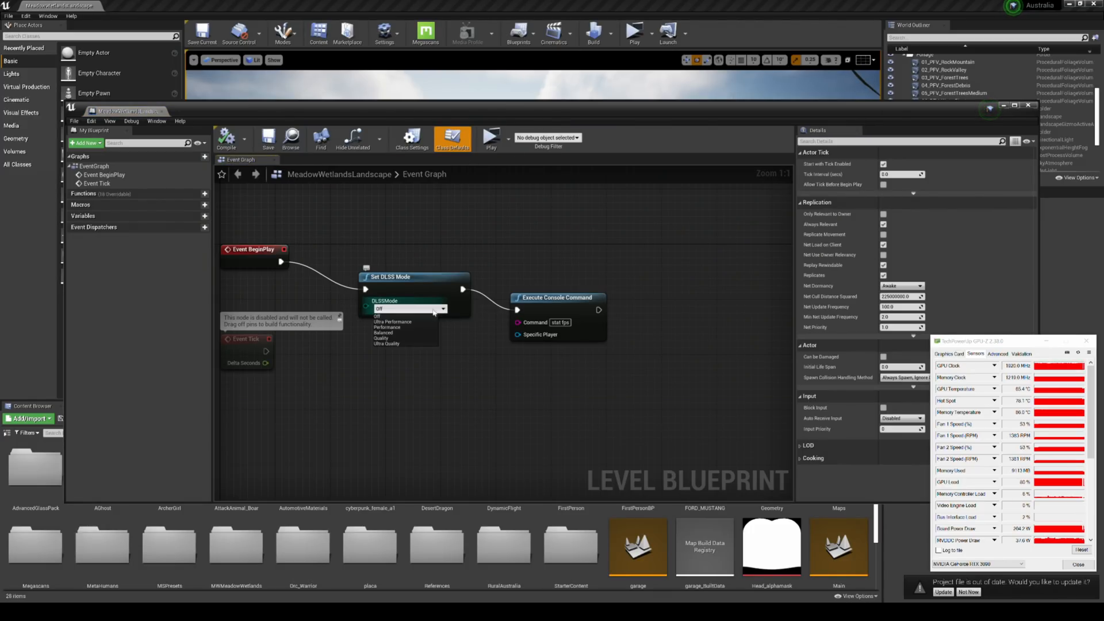
Set the Set DLSS Mode node's DLSS Mode to Ultra Performance
left_click(391, 322)
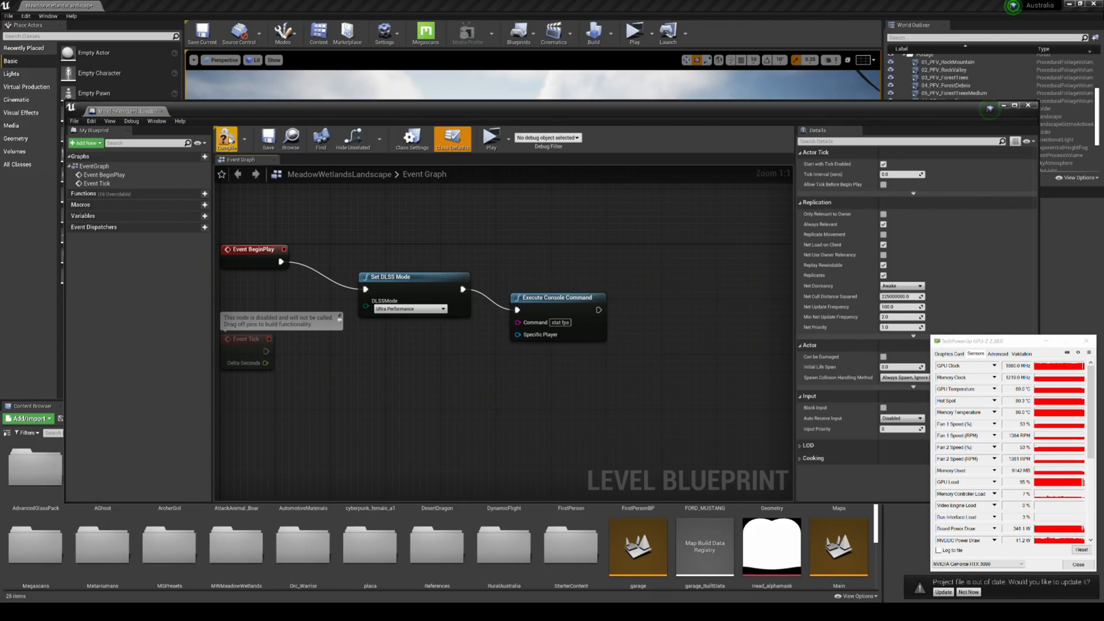
left_click(268, 138)
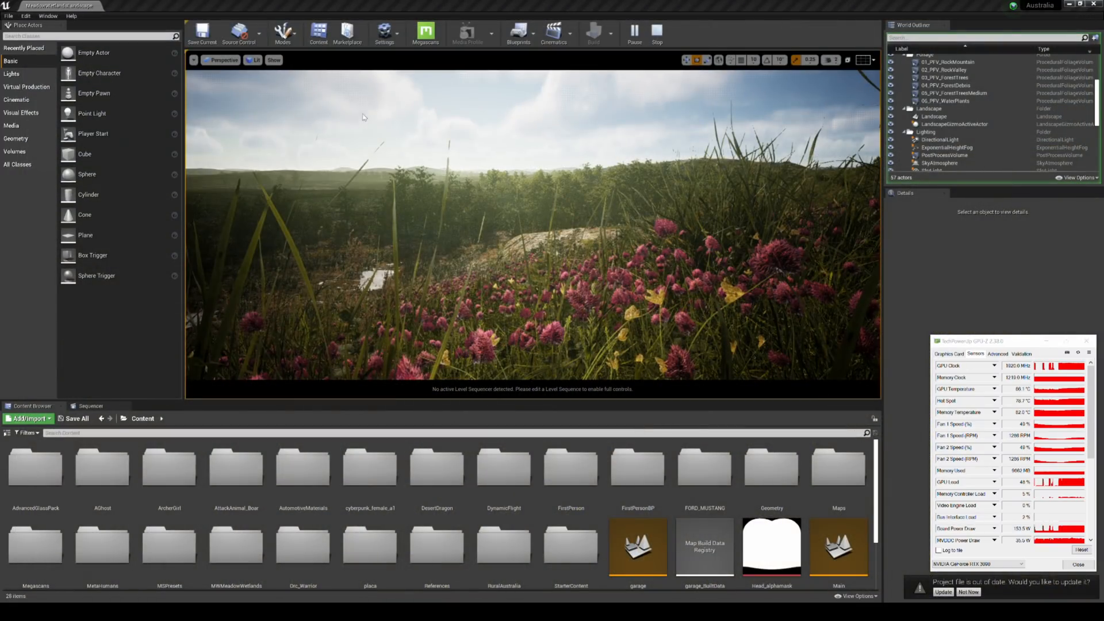
mouse_move(355, 107)
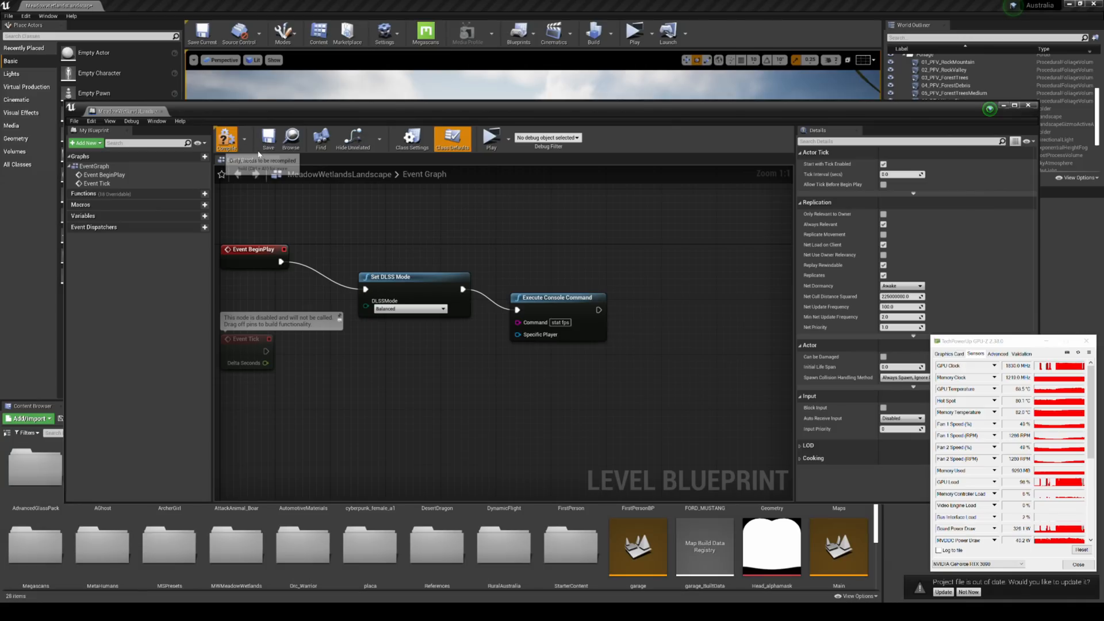
Compile the level blueprint with Set DLSS Mode at Balanced
left_click(268, 136)
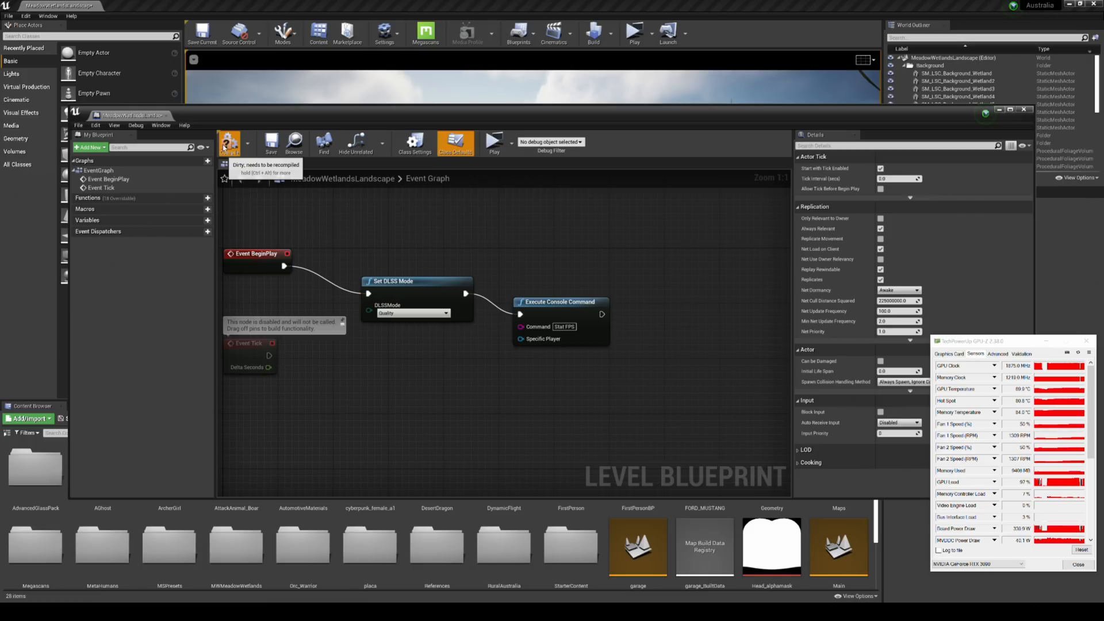
Compile the level blueprint with Set DLSS Mode at Quality
left_click(272, 144)
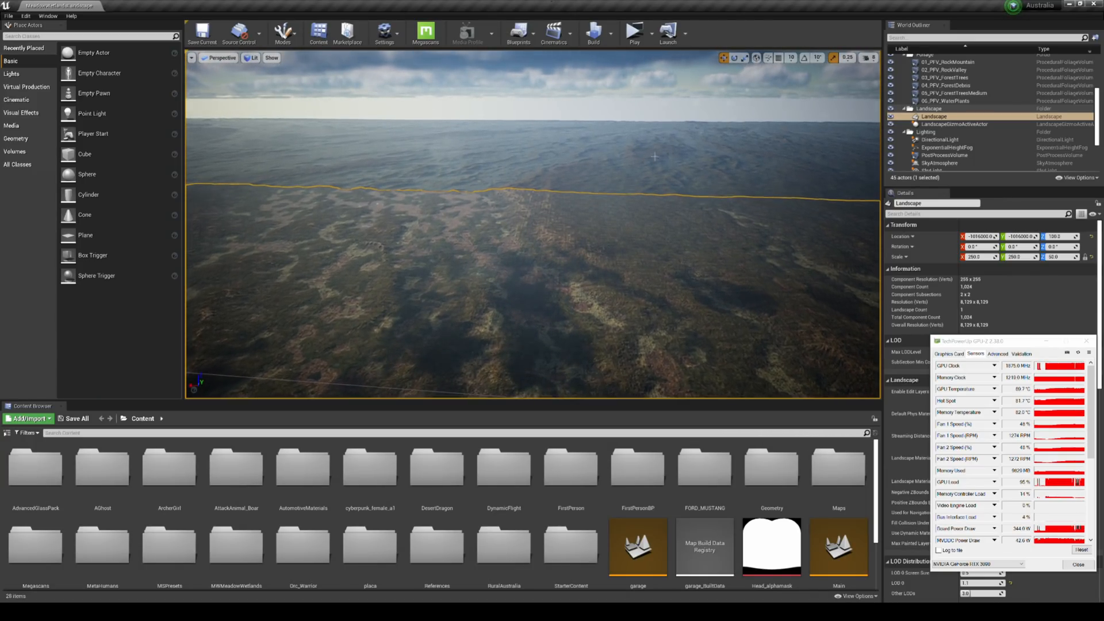
Select the SM_LSC_Background_Wetland8, 3 and 2 tiles in the World Outliner
left_click(958, 124)
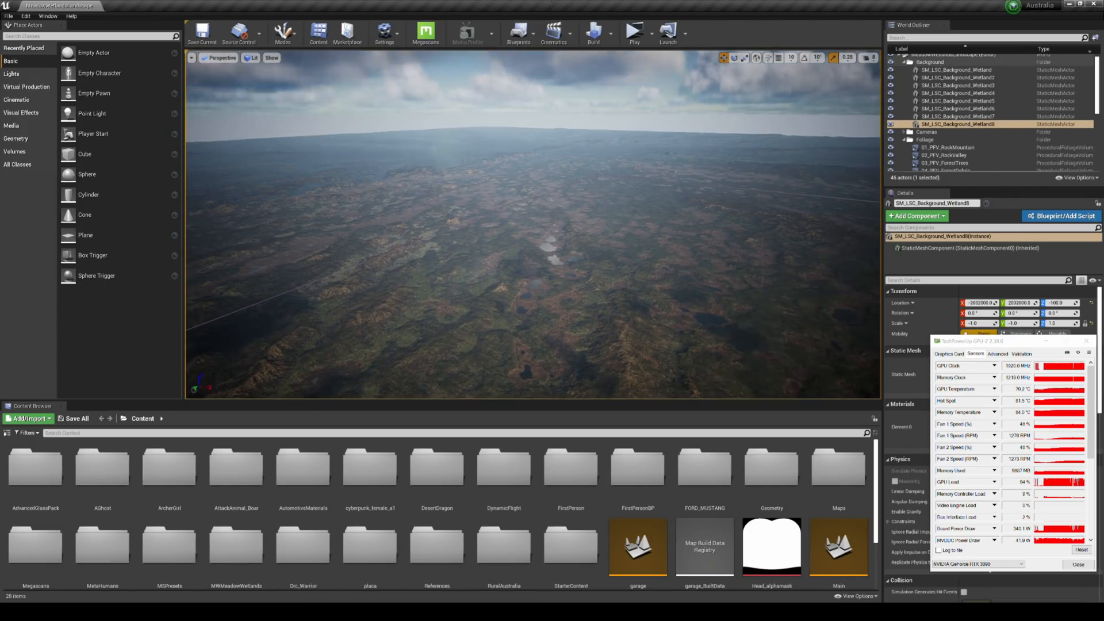
left_click(945, 71)
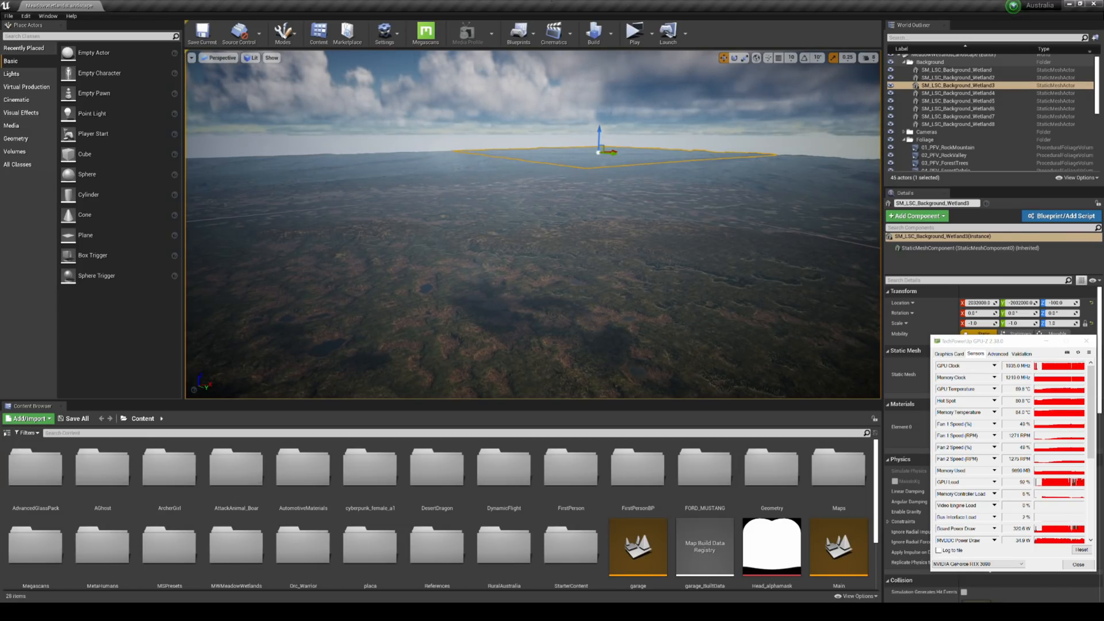
left_click(951, 80)
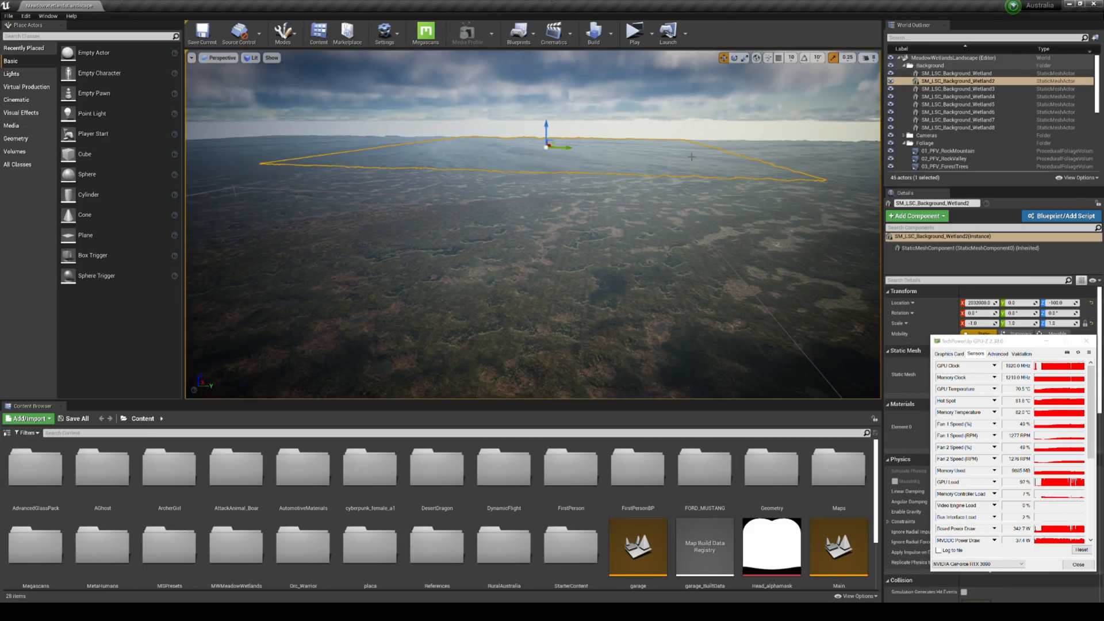